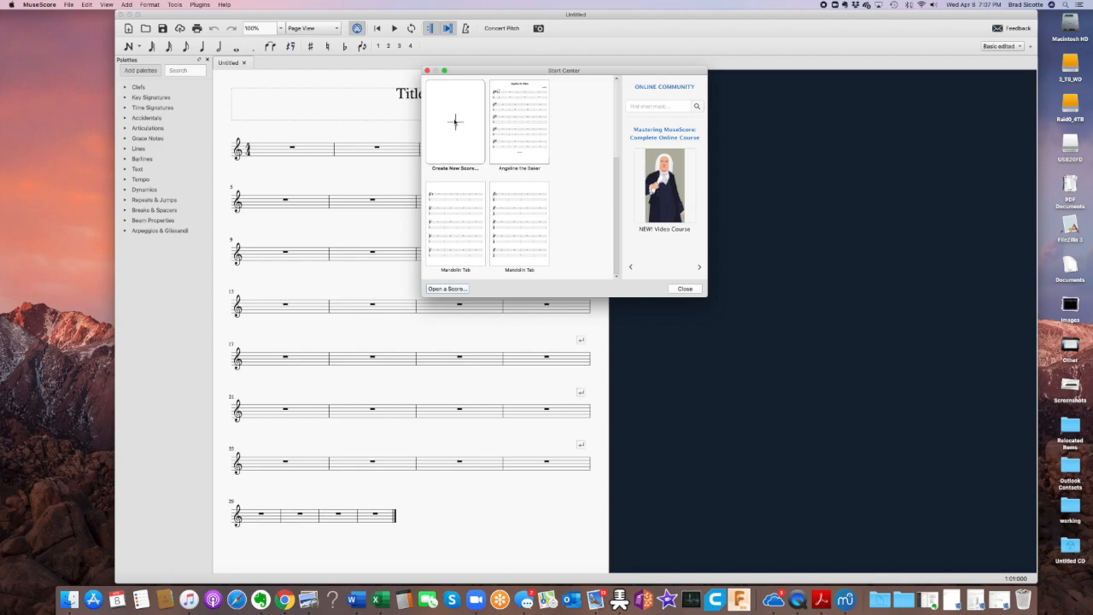
Start a new score titled 'Angeline the Baker', composer 'Arr: B. Sicotte', public-domain copyright
click(454, 124)
text(Arr. B. Si)
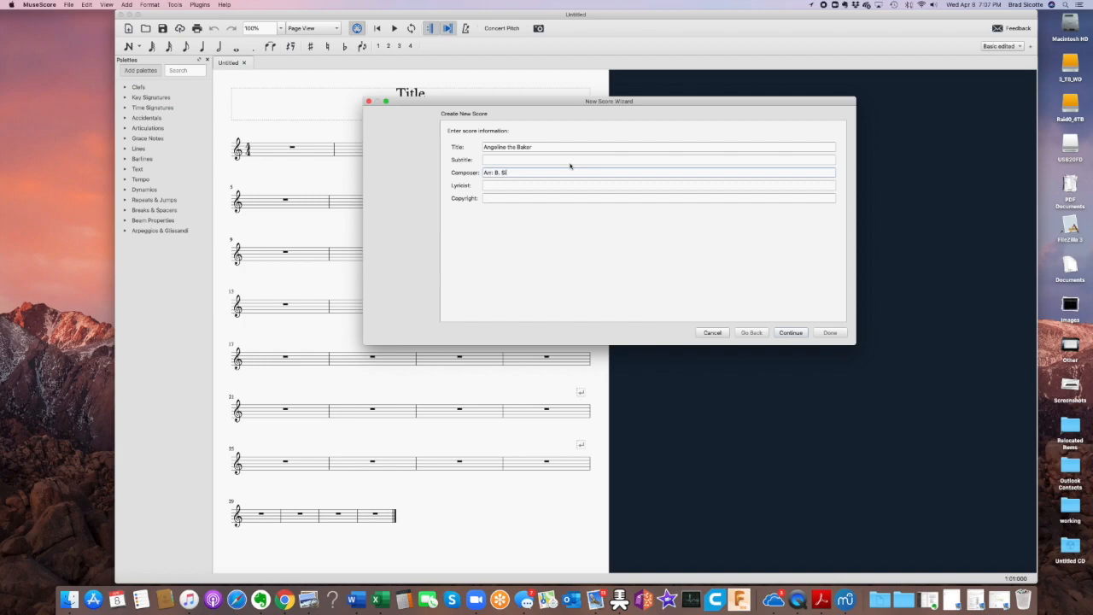
text(Public)
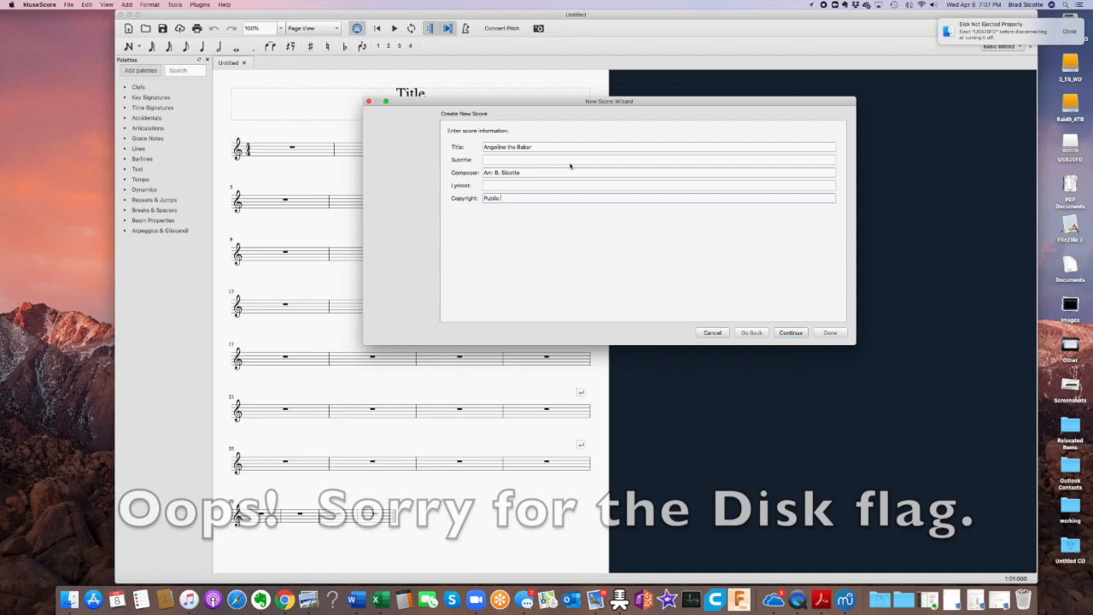
click(790, 333)
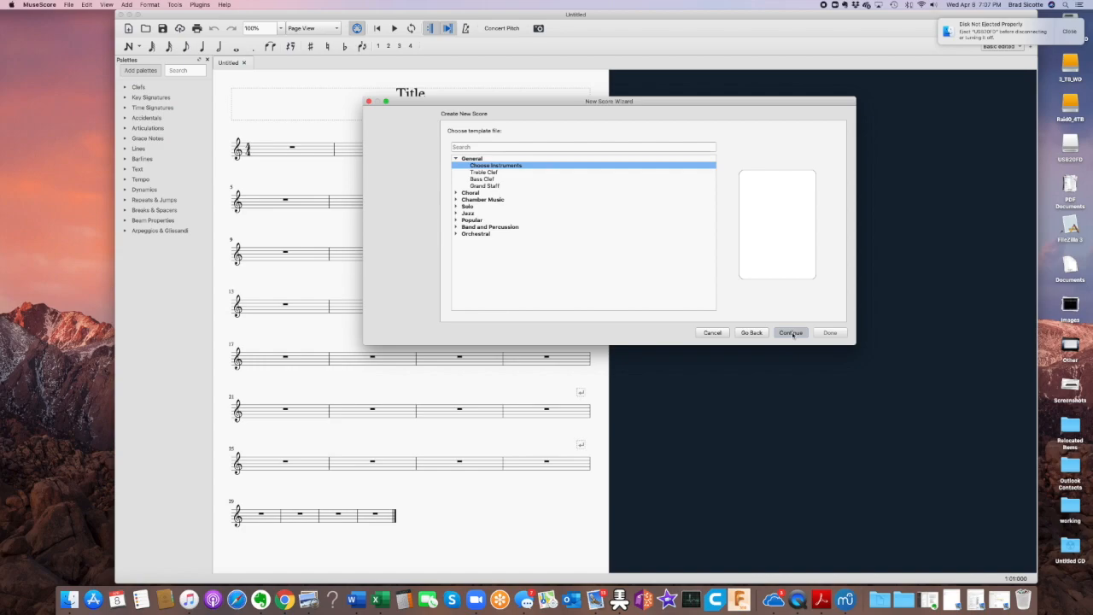
Show all instruments in the wizard and select Mandolin
click(791, 332)
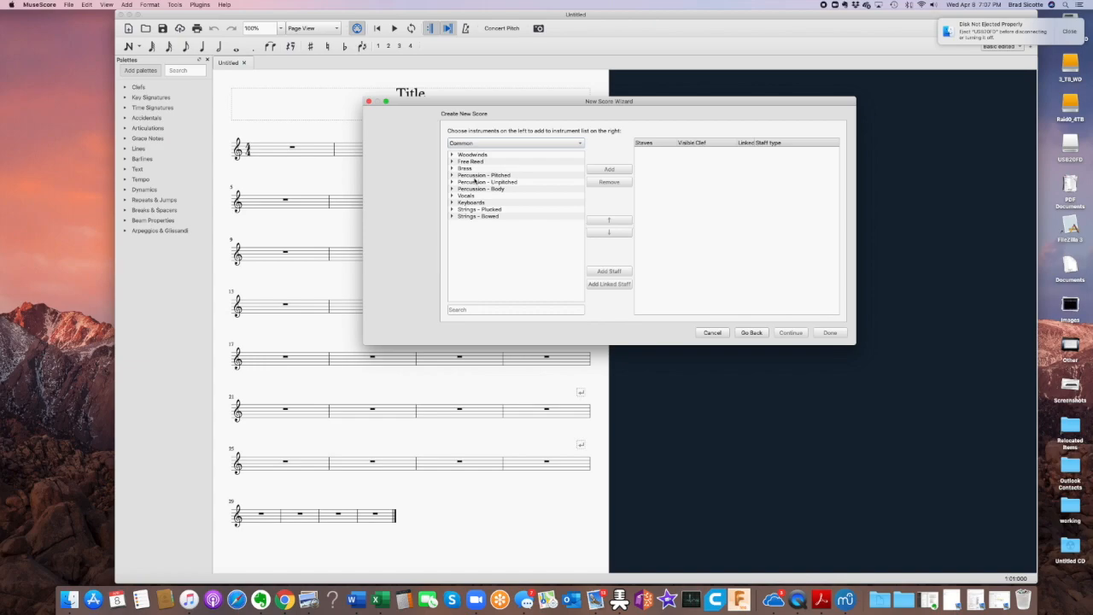
click(514, 142)
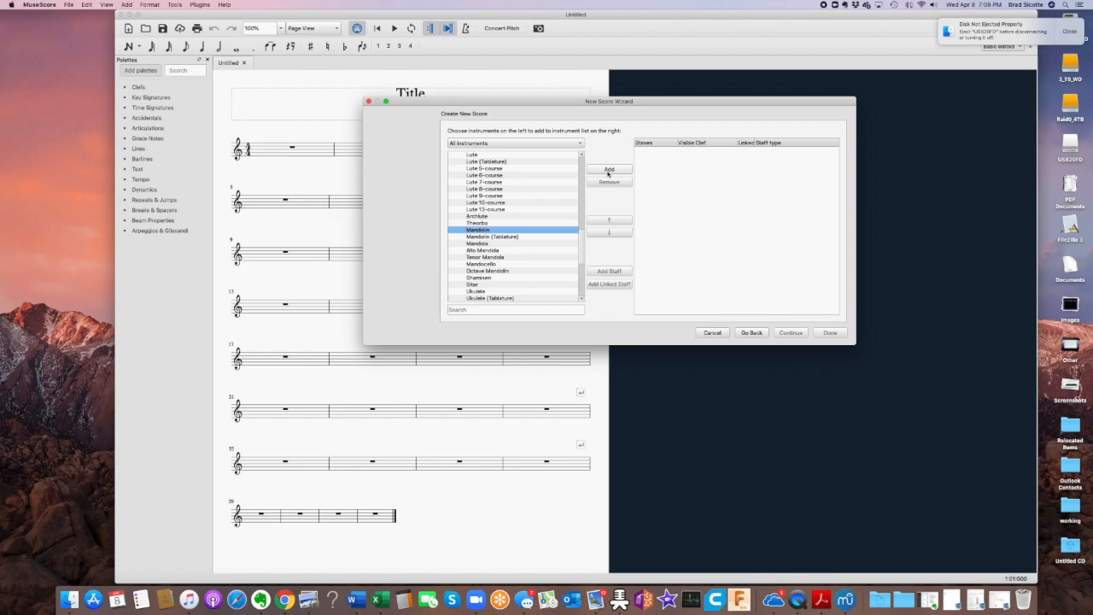
Add Mandolin with standard staff plus a linked 'Tab. 4-str. full' tablature staff
click(609, 169)
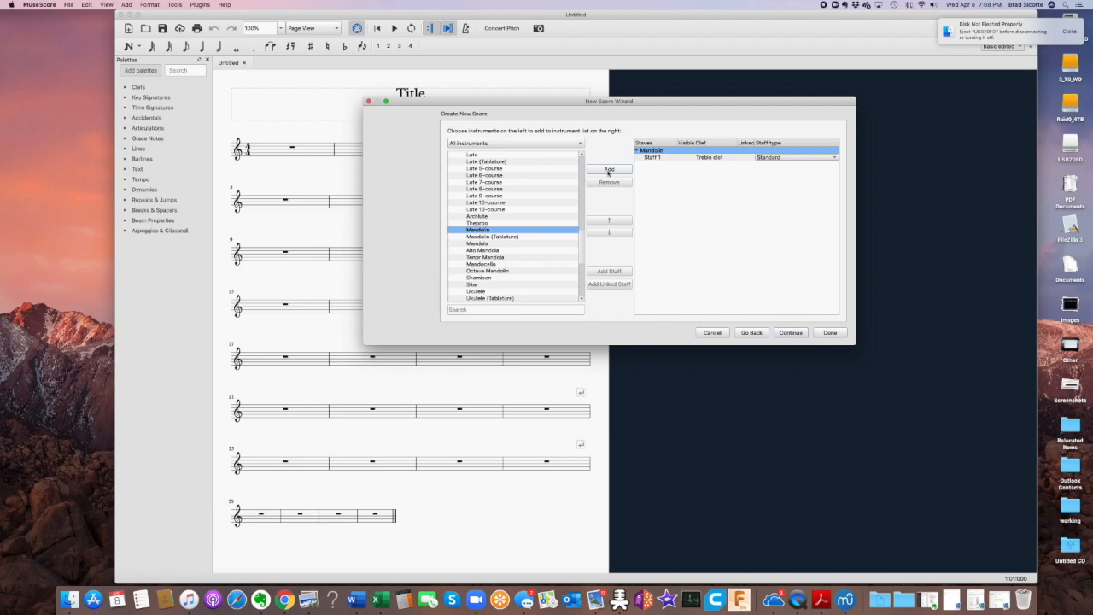
click(794, 157)
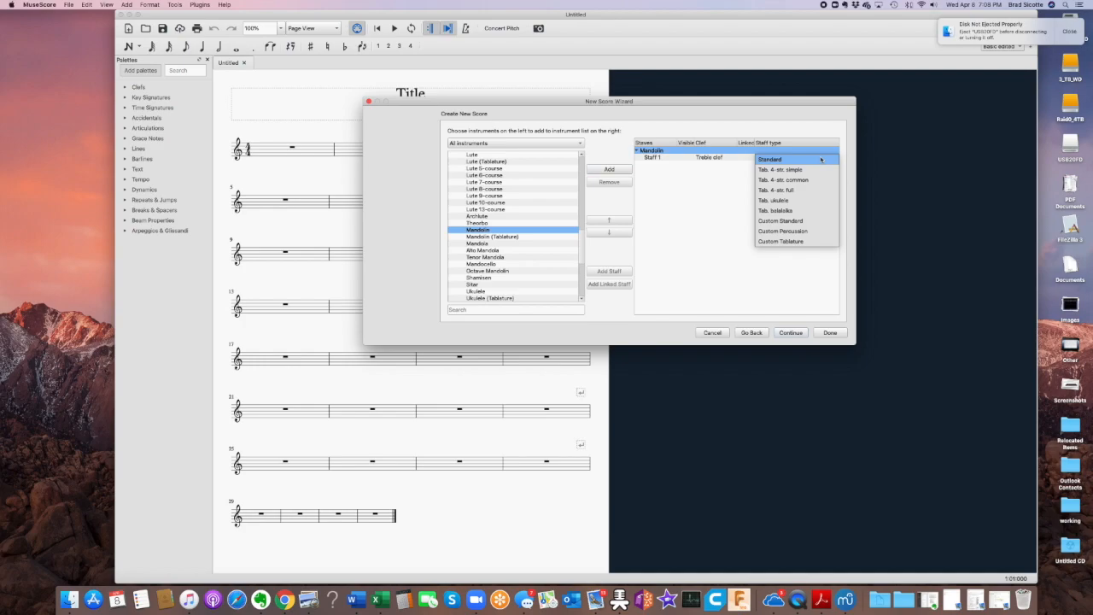
mouse_move(784, 194)
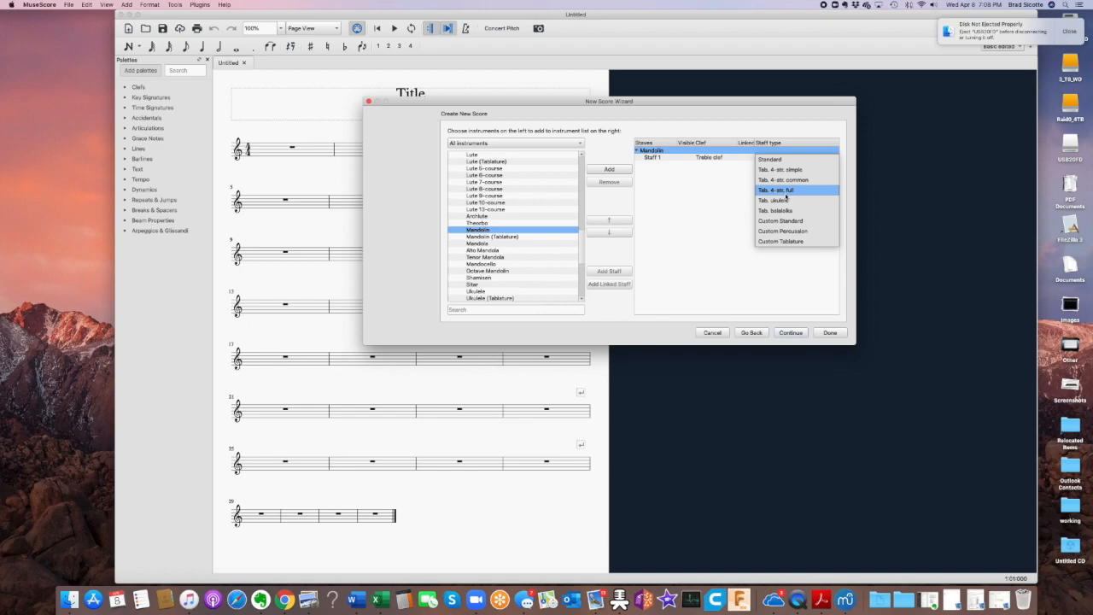
click(769, 160)
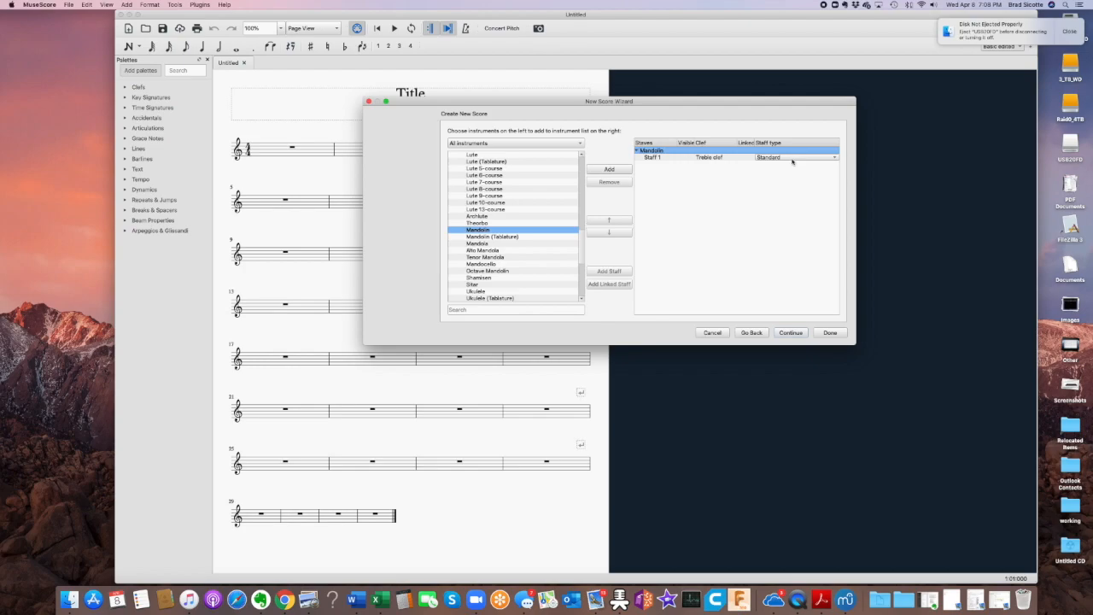
click(653, 158)
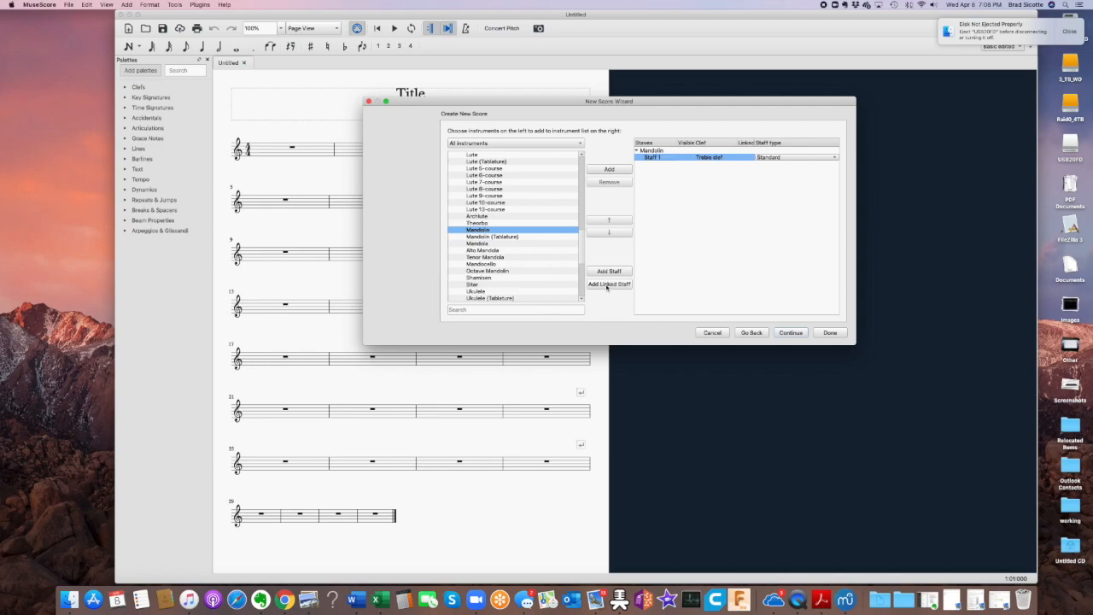
click(608, 284)
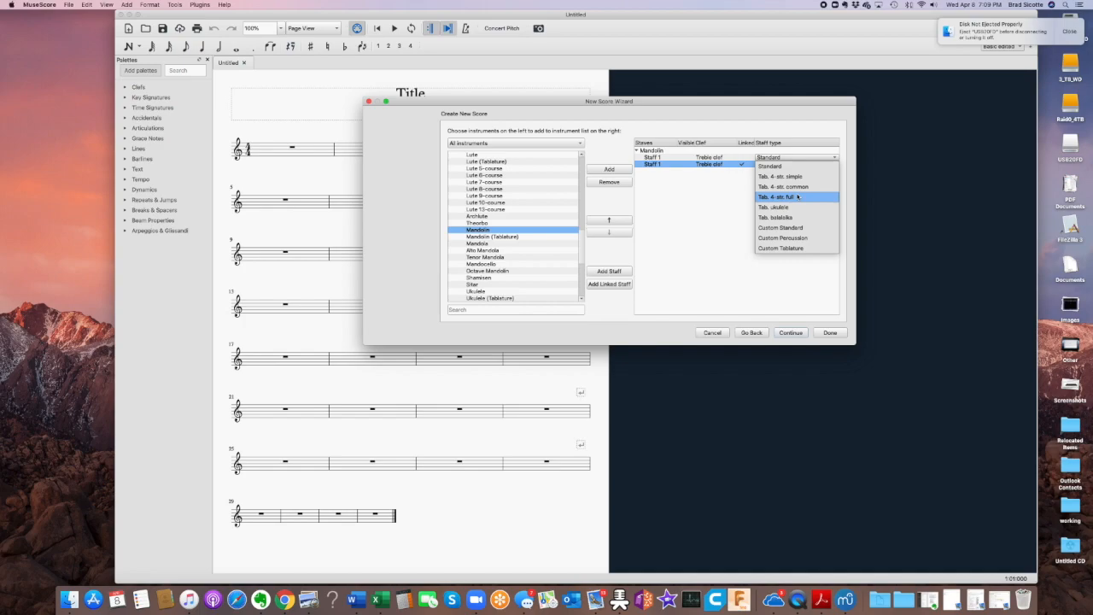
click(791, 332)
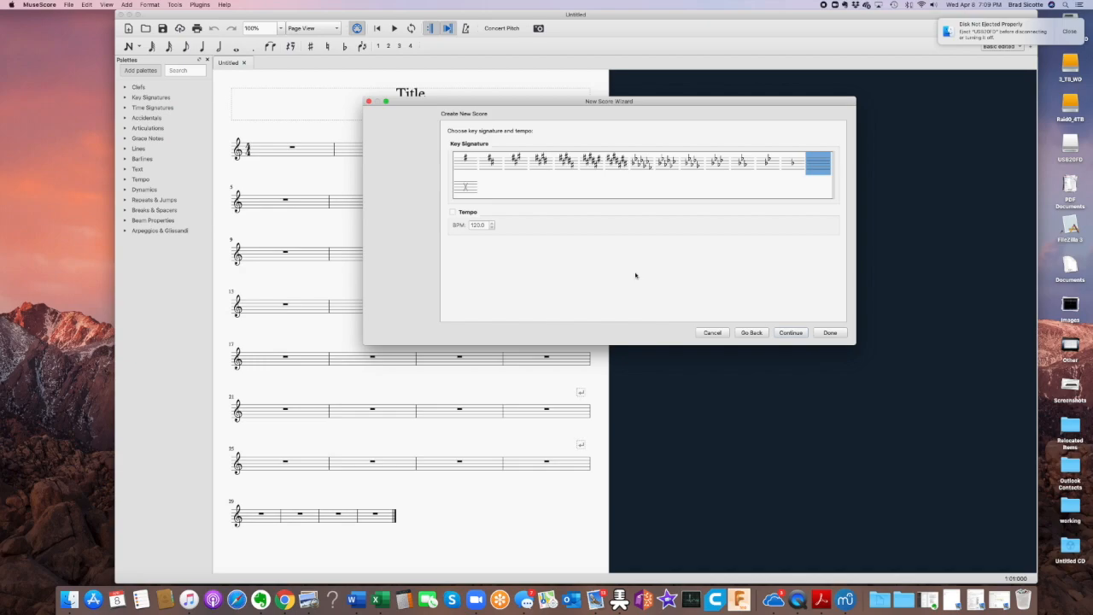
mouse_move(574, 202)
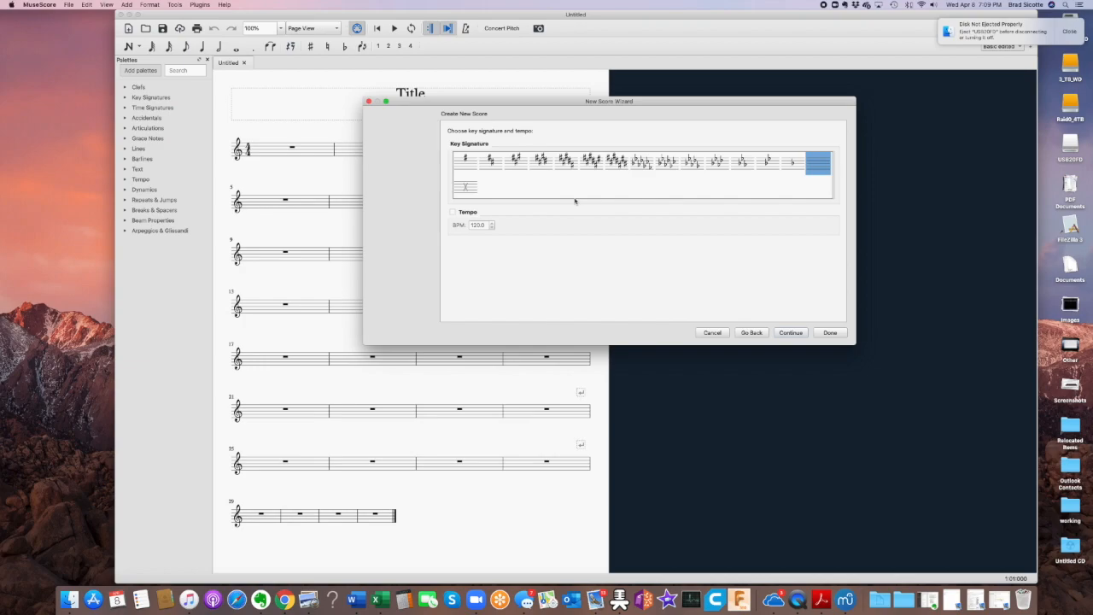
mouse_move(465, 161)
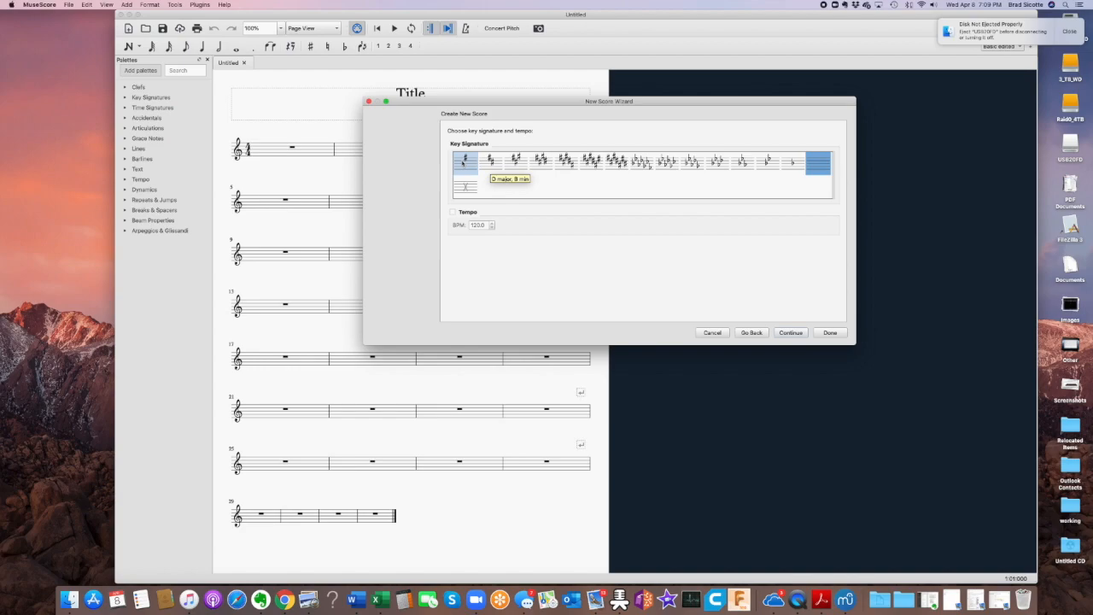
mouse_move(494, 160)
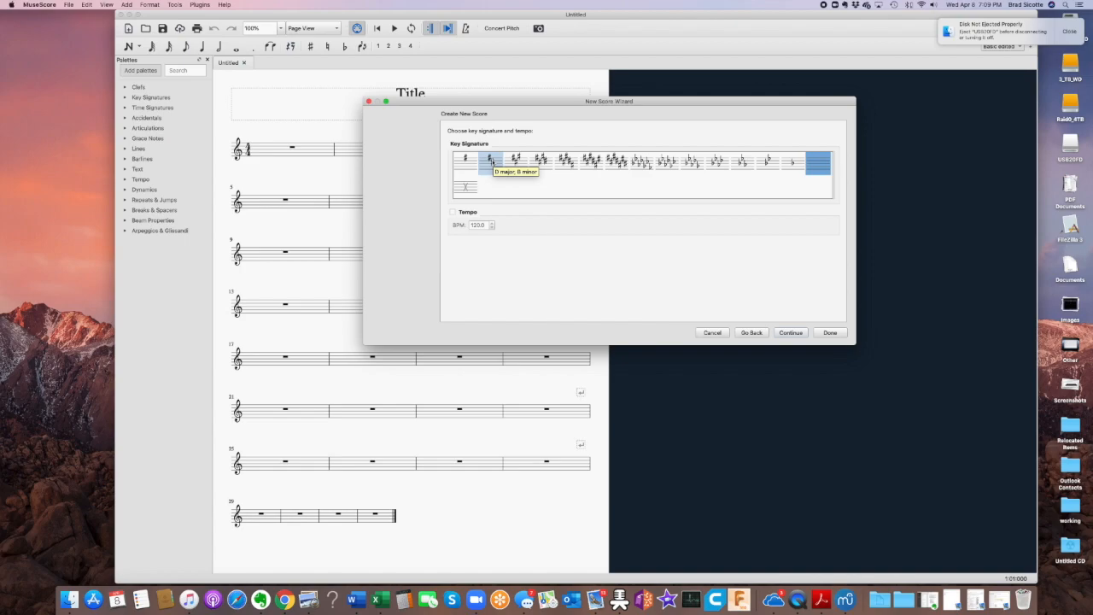
Choose D major and enable the tempo marking at 120 BPM
click(490, 163)
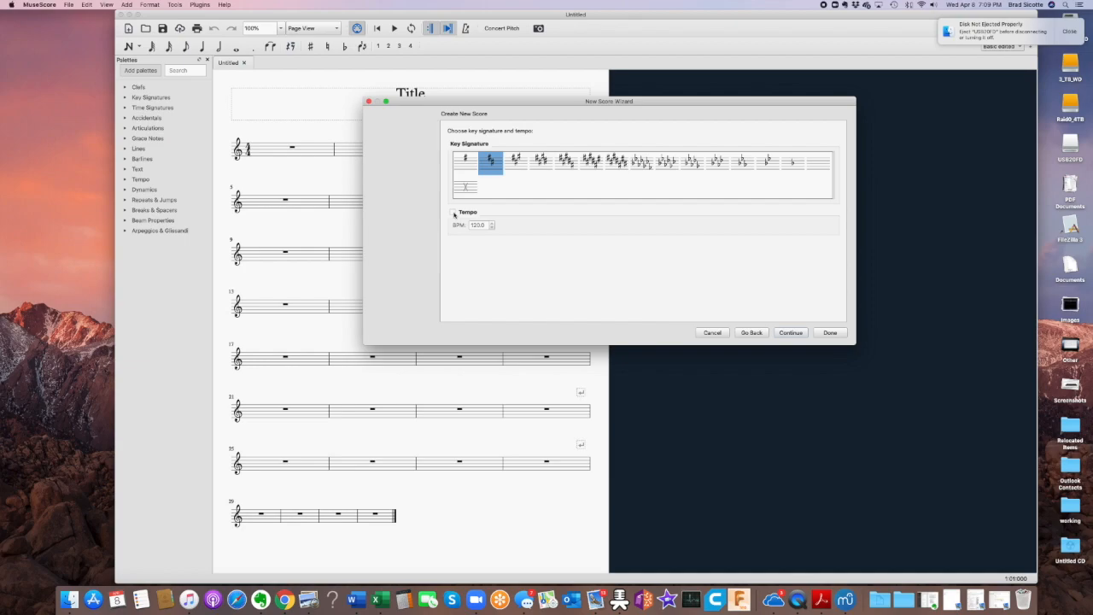
click(453, 212)
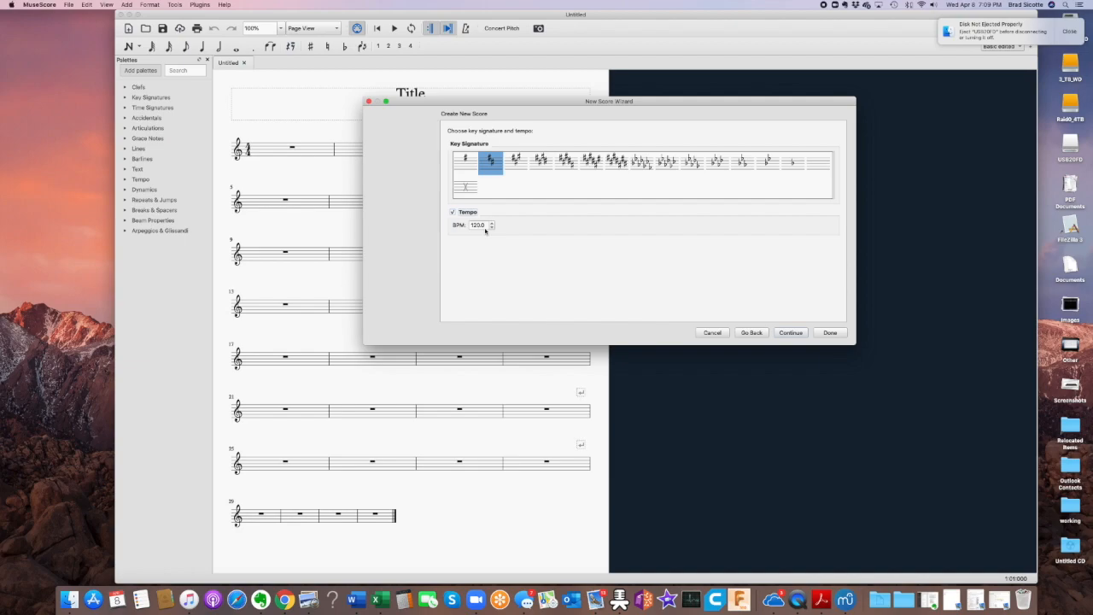
mouse_move(789, 350)
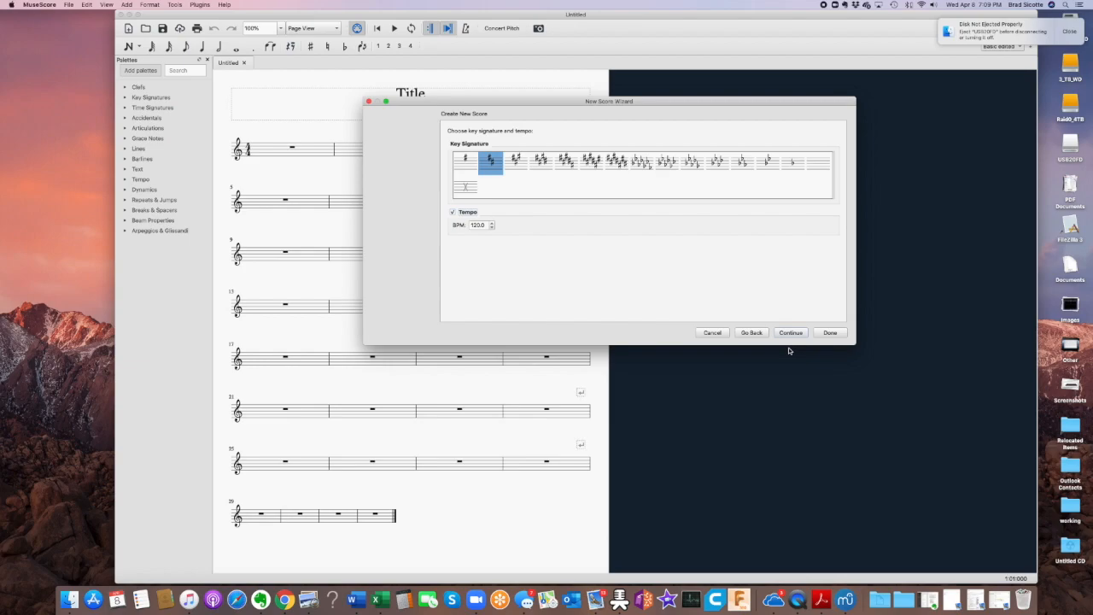
click(790, 332)
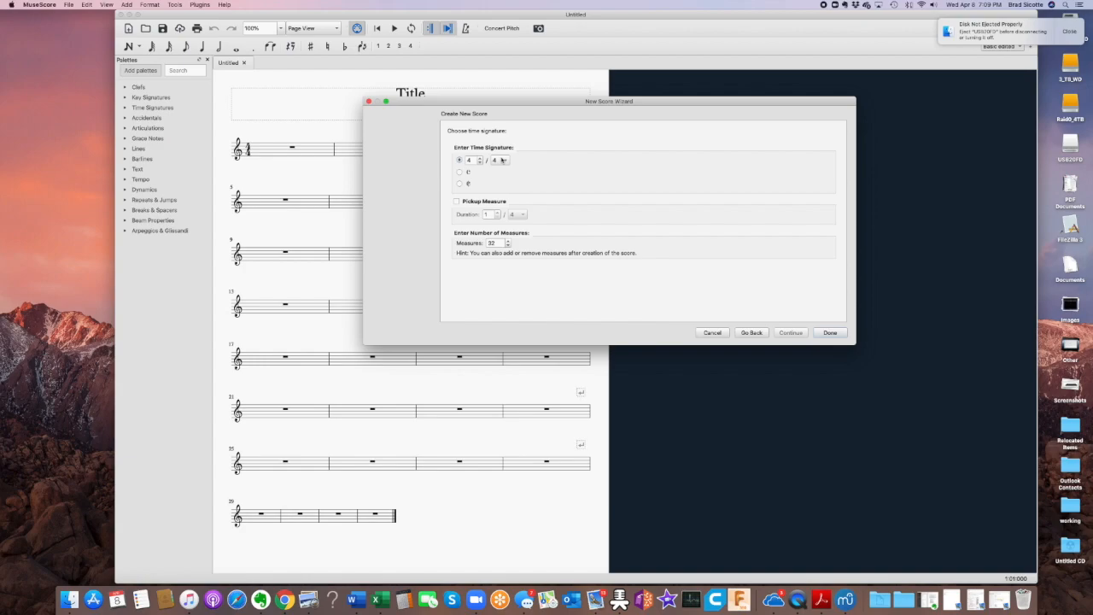
Add a 2/8 pickup measure, keep 4/4 with 32 measures, and create the score
click(456, 201)
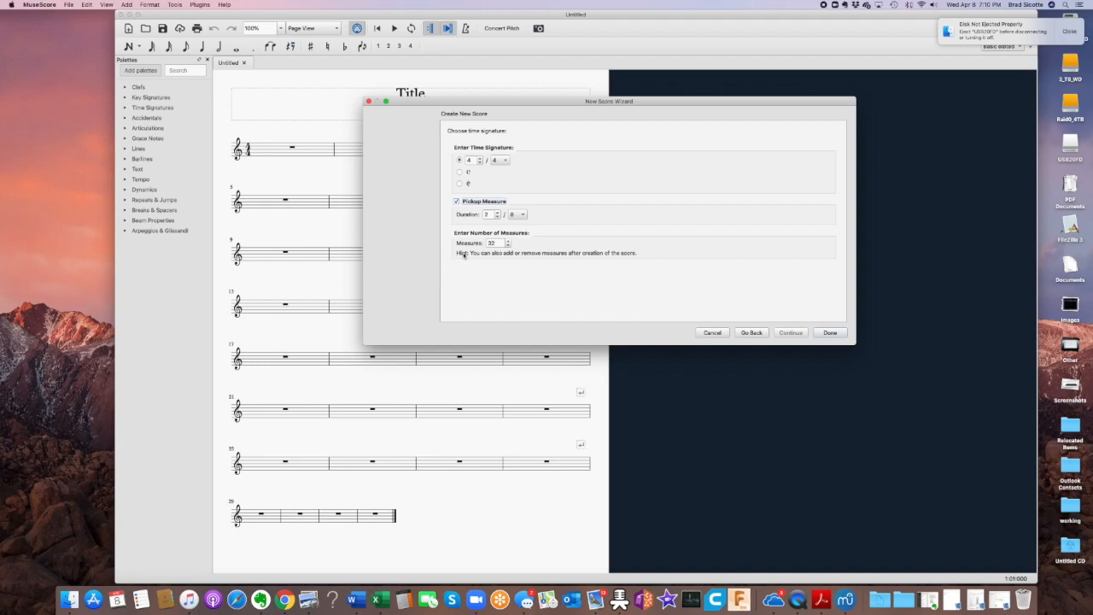
click(829, 332)
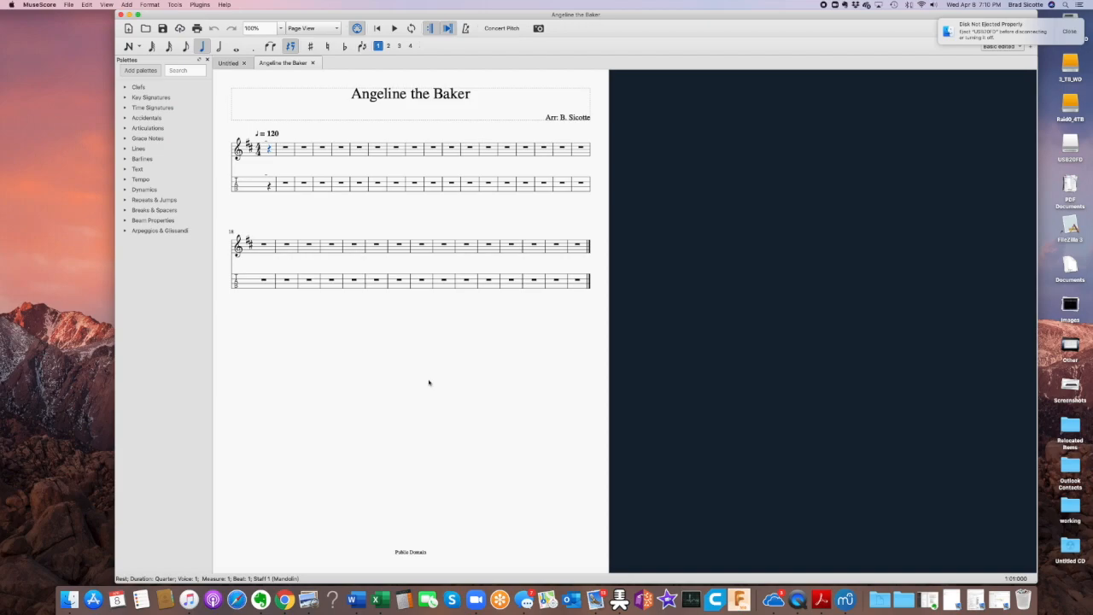
mouse_move(530, 172)
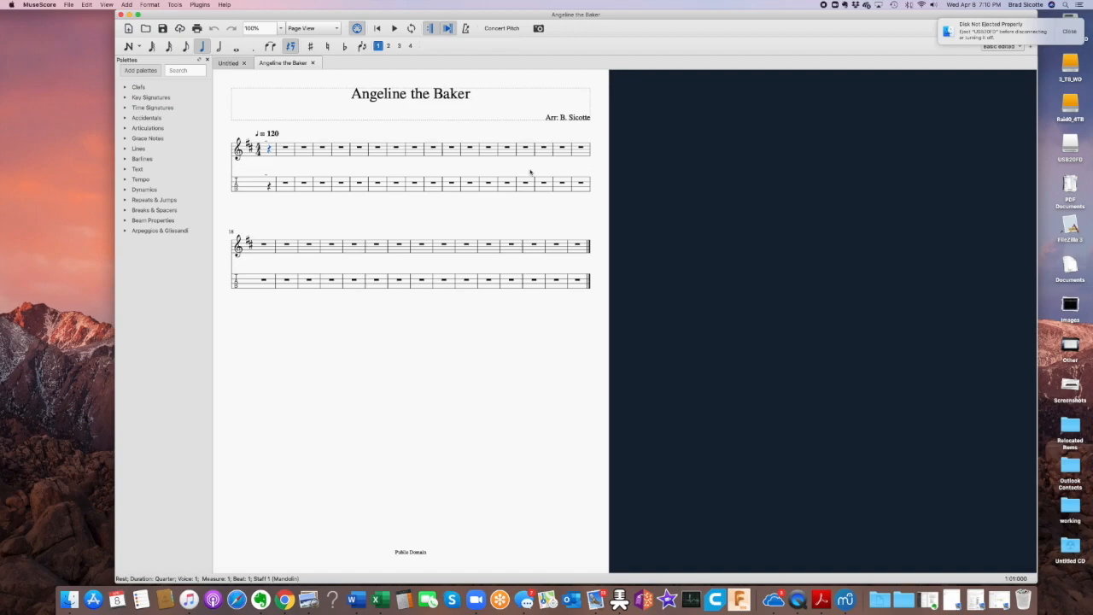
mouse_move(453, 197)
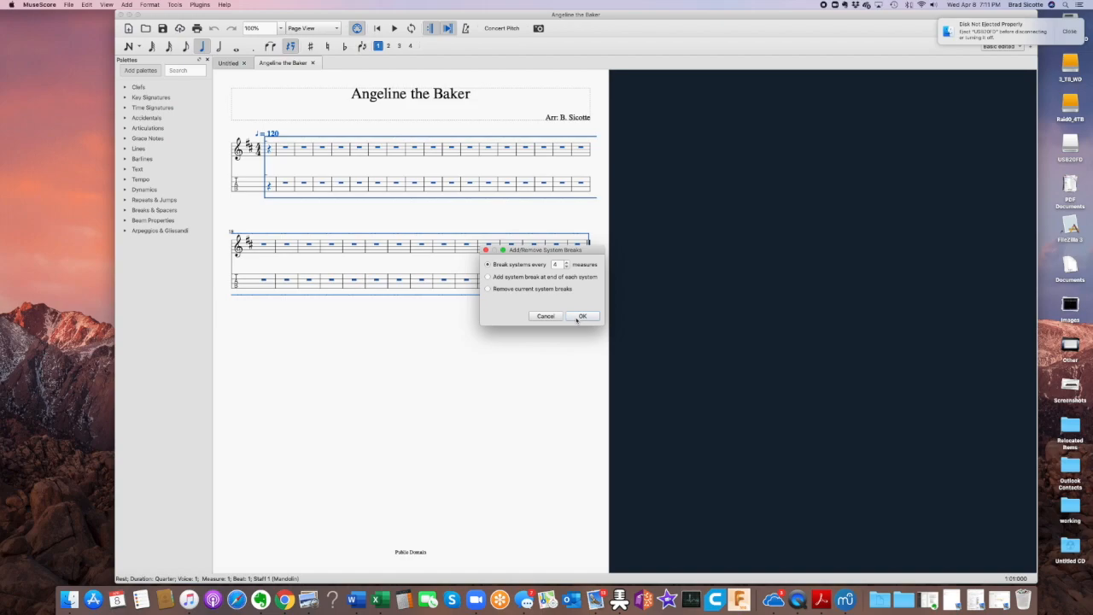
Break systems every 4 measures across the whole score
click(582, 316)
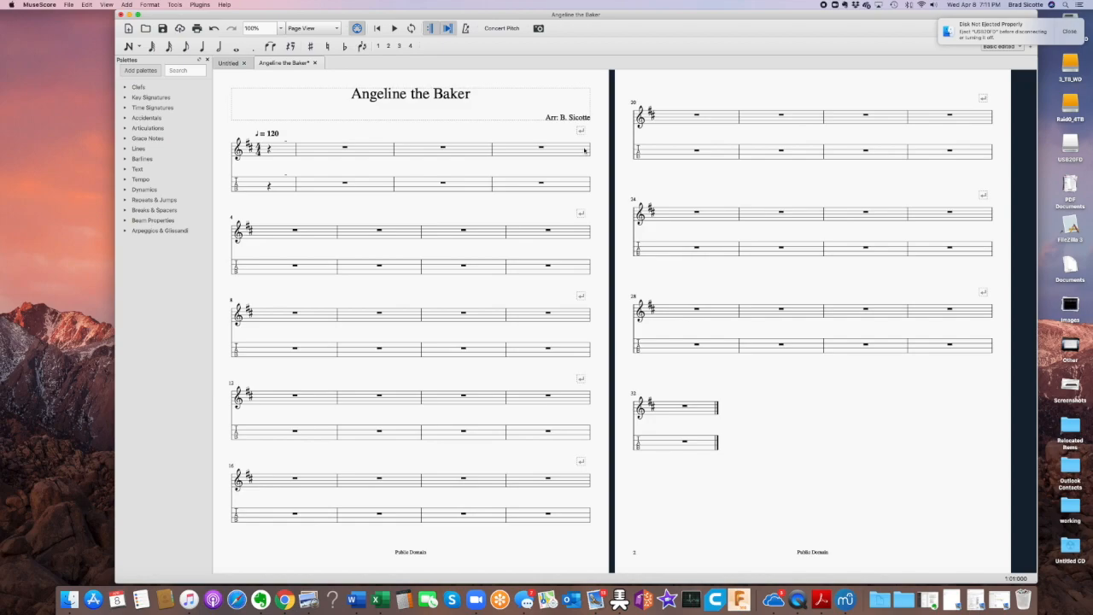